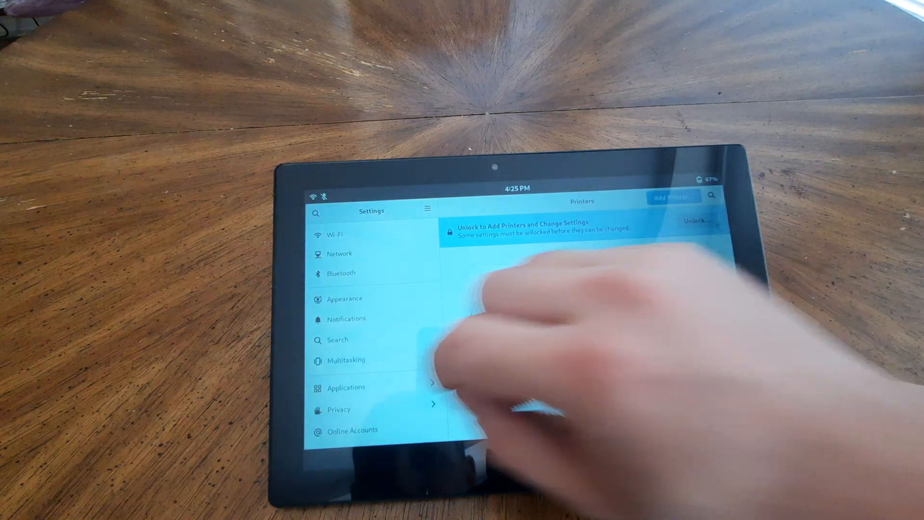
# Switch from Printers to the Sound page with its output and input device levels.
pyautogui.scroll(-3)
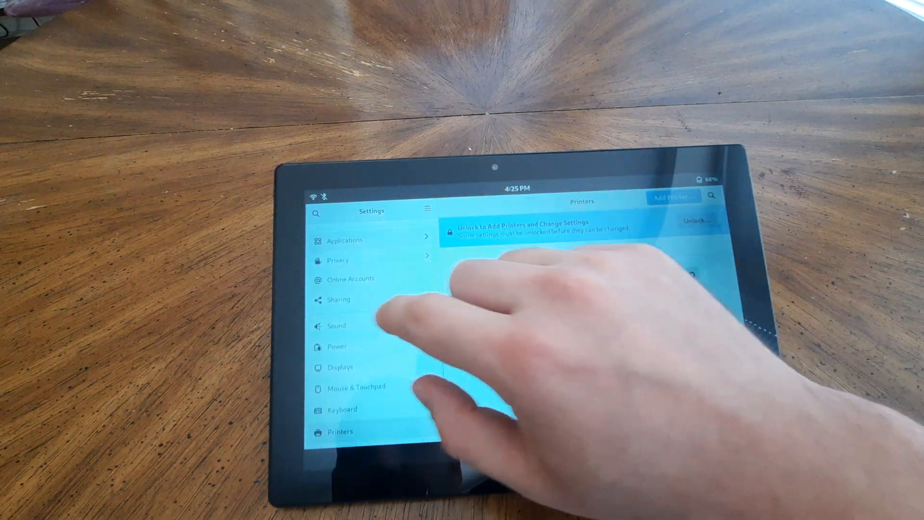
pyautogui.click(336, 326)
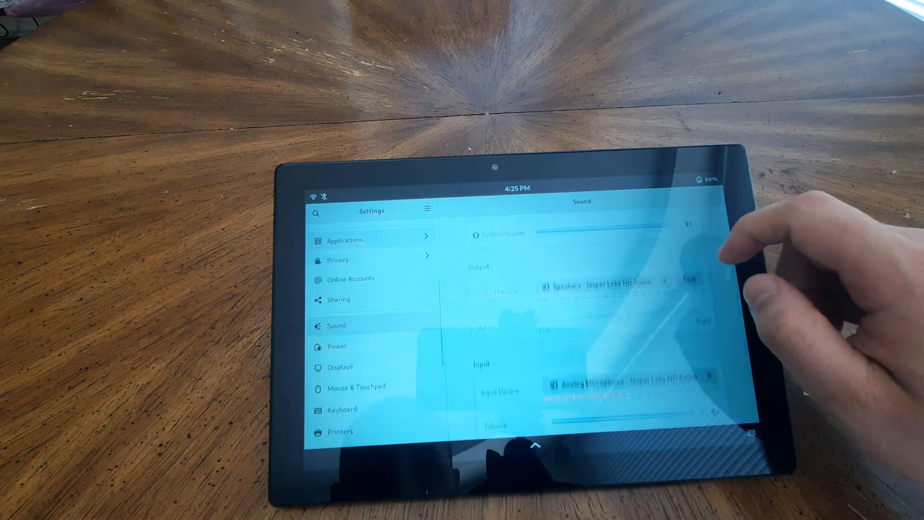